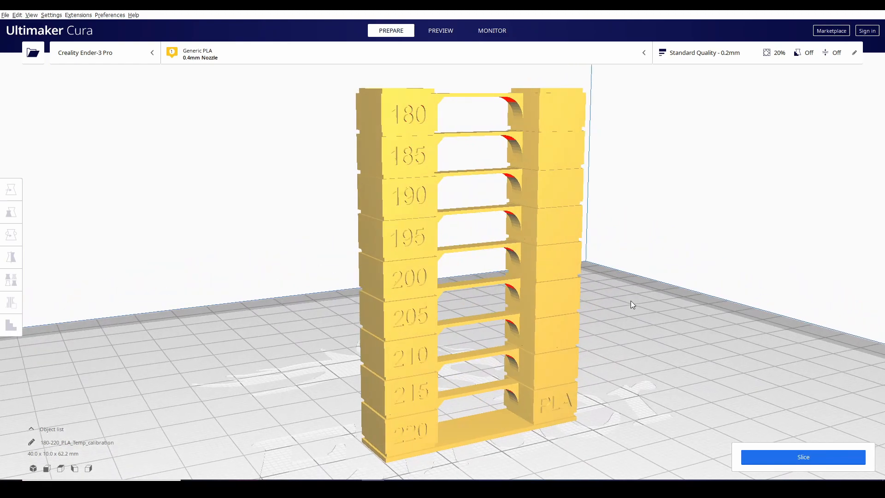
Step: Show the Custom print settings with the Material section expanded, Printing Temperature 220 °C
left_click_drag(632, 305, 534, 303)
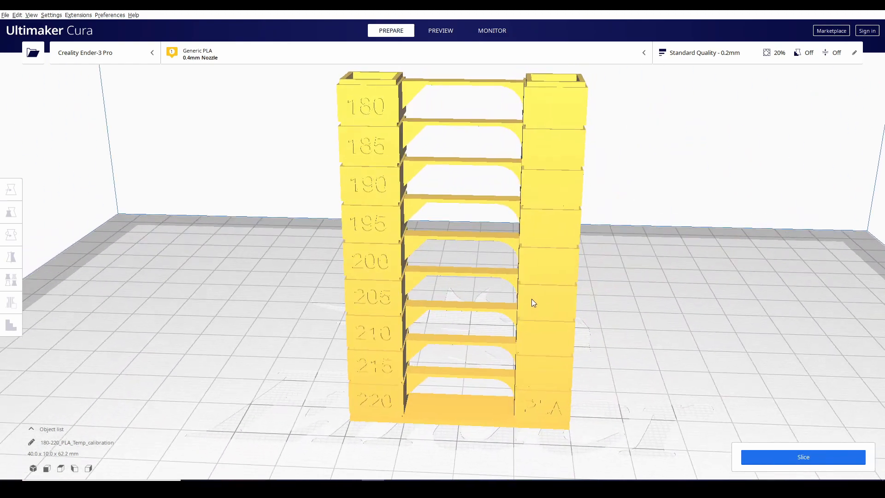
left_click_drag(534, 304, 621, 293)
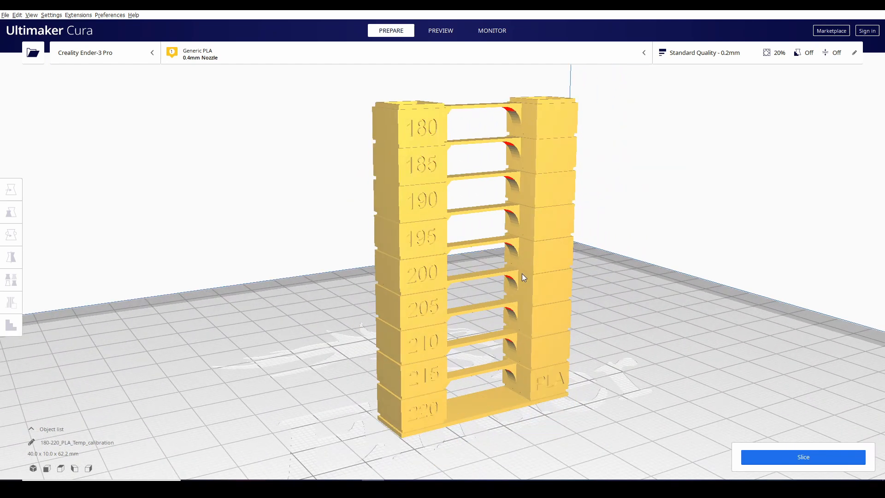
mouse_move(481, 375)
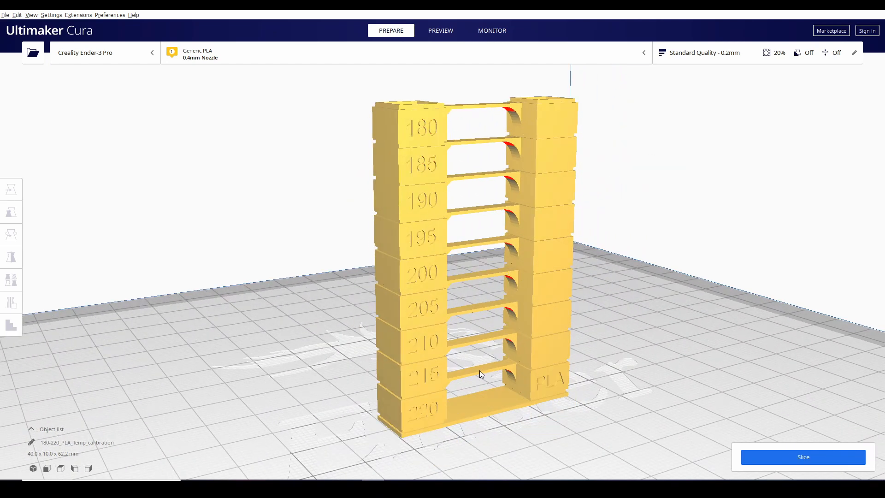
mouse_move(435, 429)
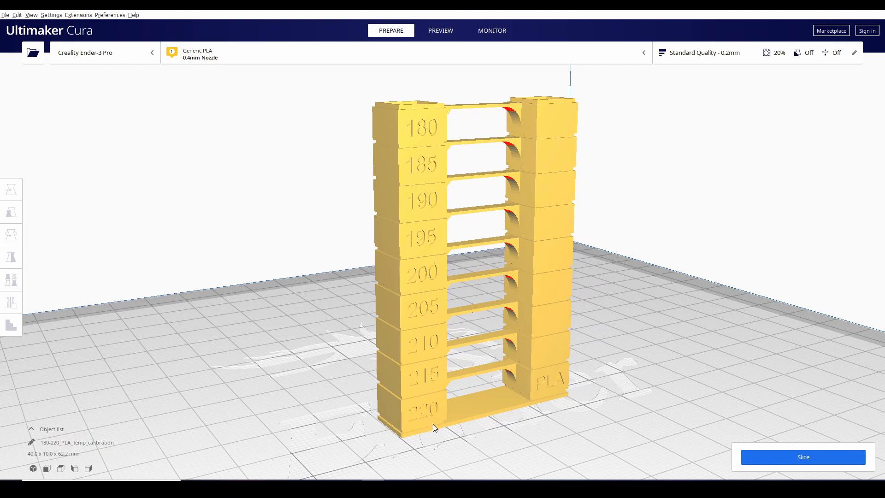
mouse_move(425, 428)
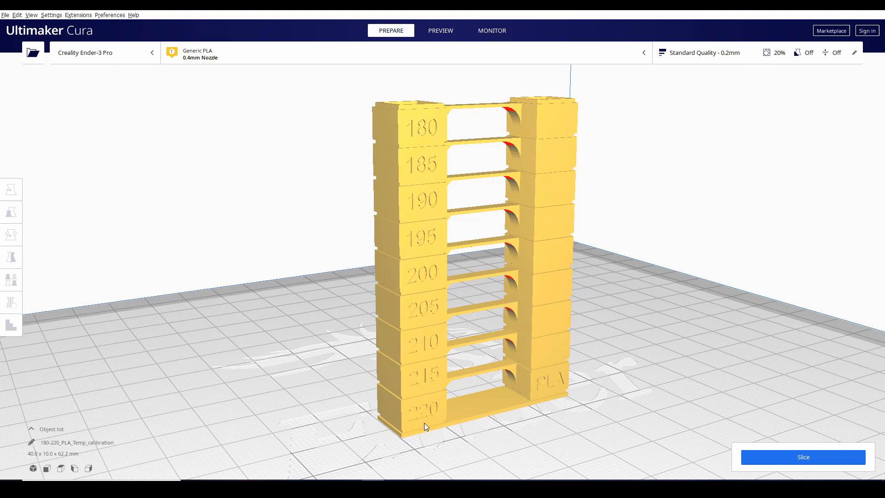
mouse_move(431, 402)
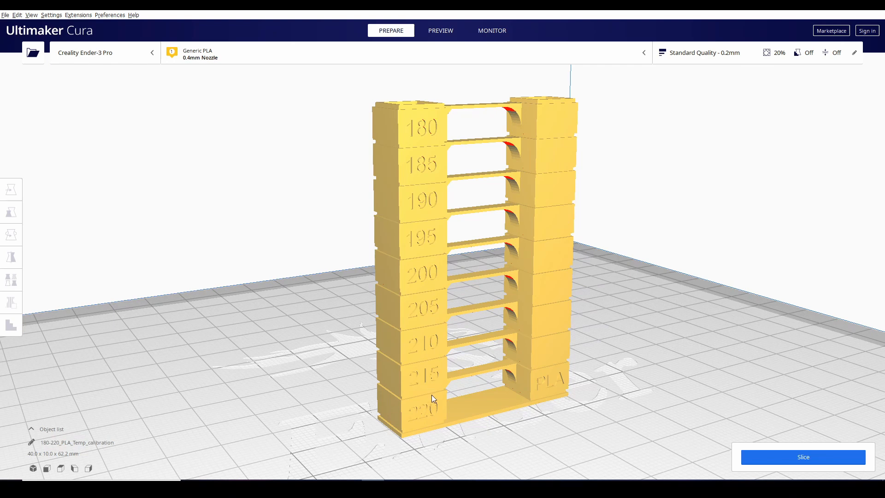
mouse_move(432, 393)
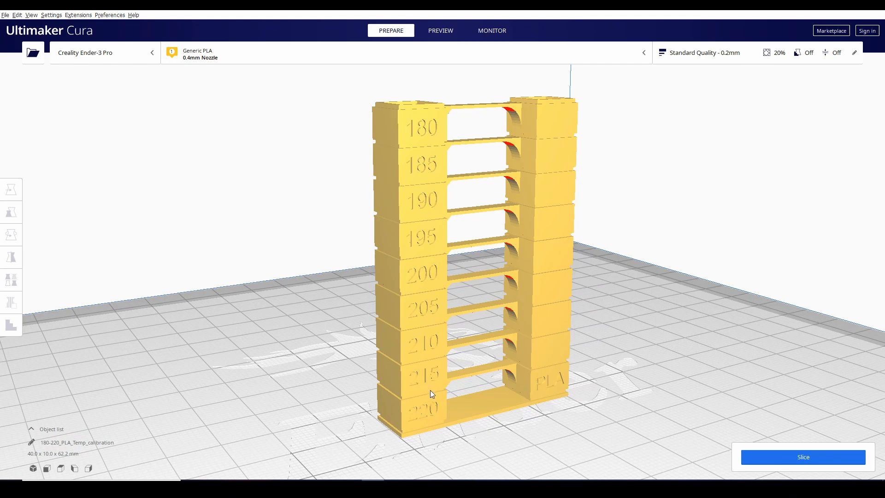
mouse_move(431, 378)
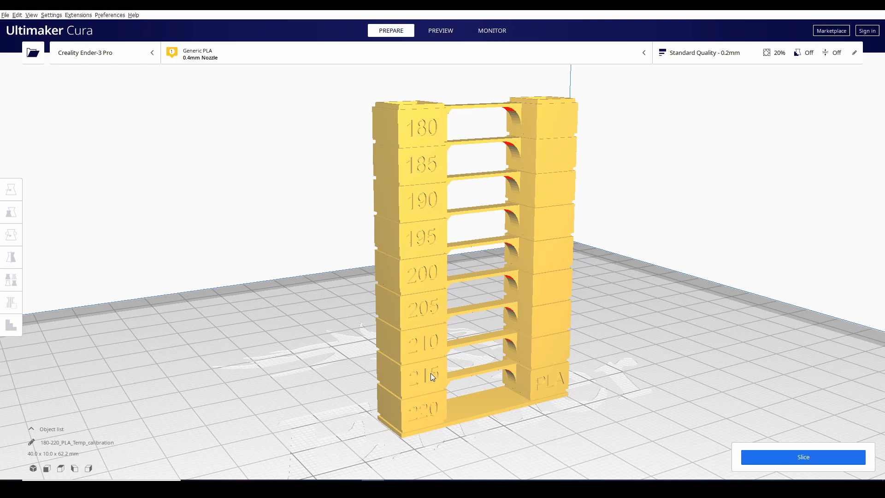
mouse_move(415, 137)
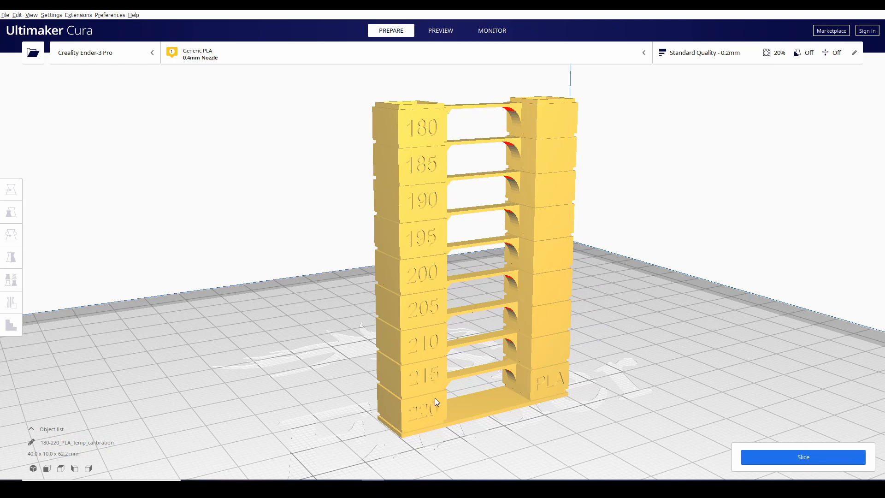
mouse_move(556, 389)
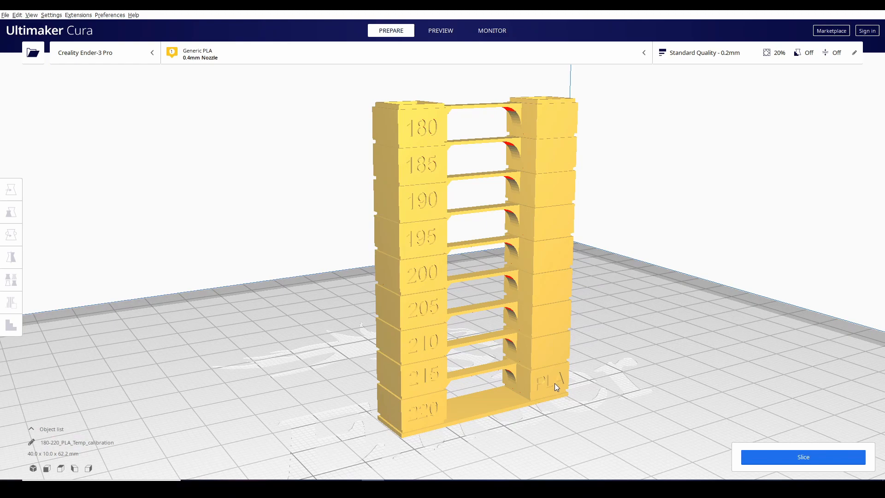
mouse_move(599, 427)
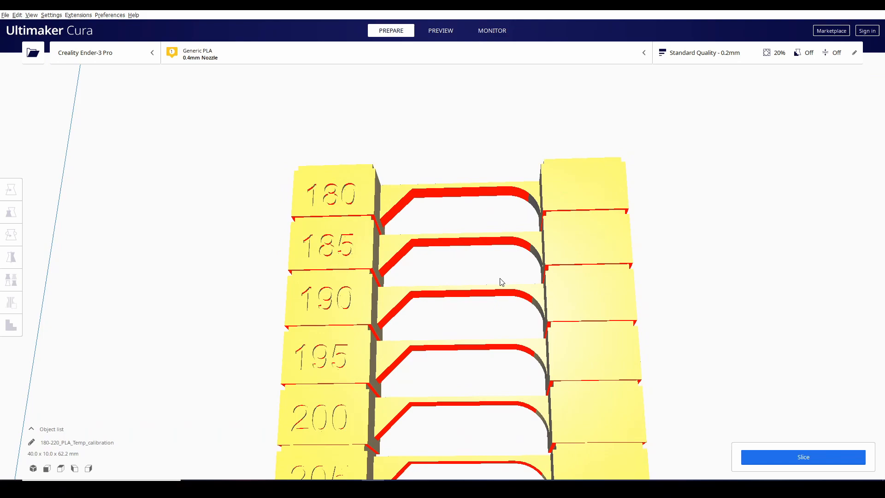
left_click_drag(501, 282, 586, 323)
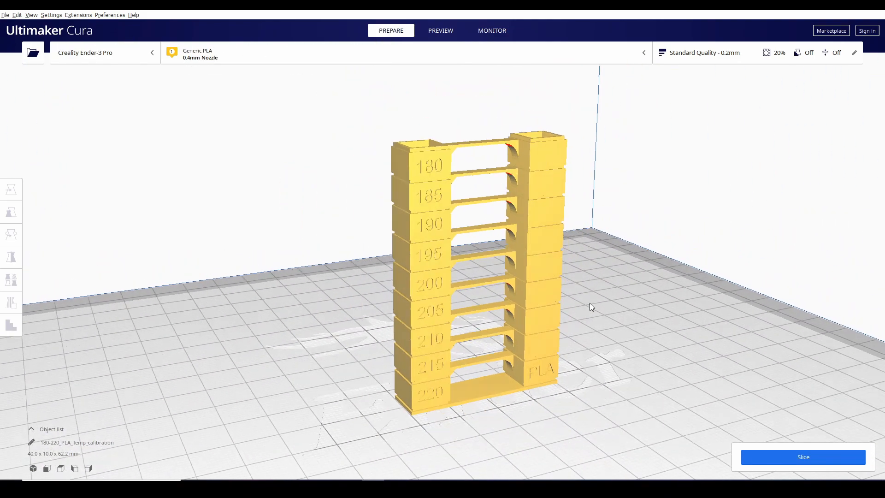
left_click(854, 52)
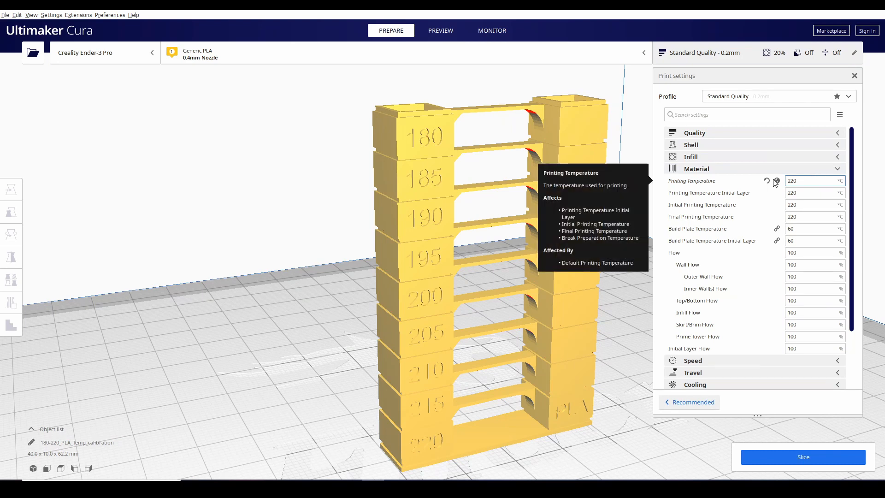
left_click(809, 180)
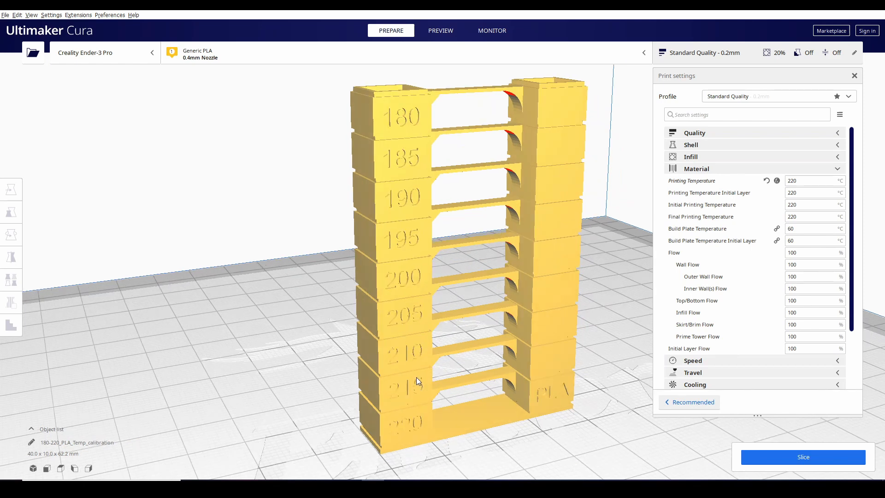
mouse_move(415, 358)
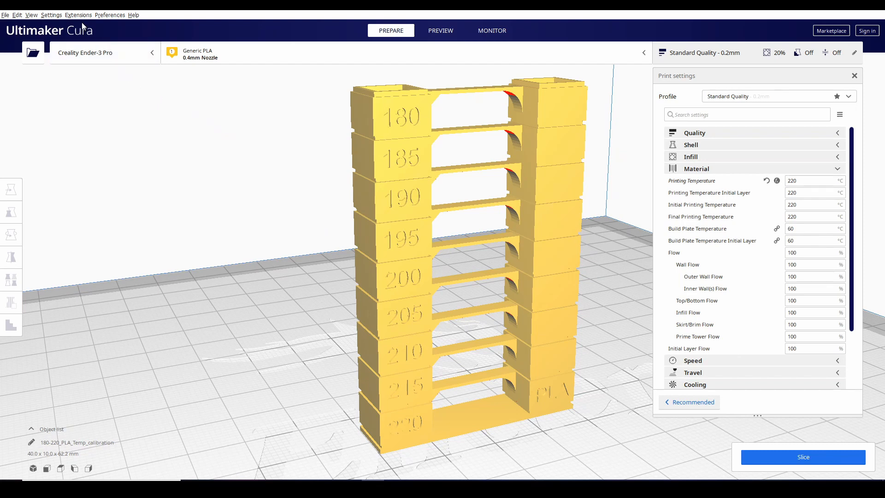
Step: Add the ChangeAtZ 5.1.1 (Experimental) script via Extensions > Post Processing > Modify G-Code
left_click(79, 15)
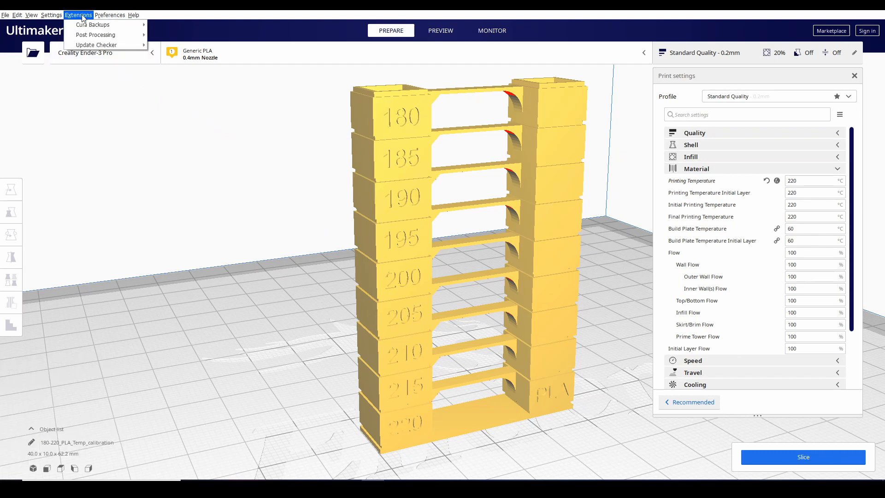
mouse_move(95, 35)
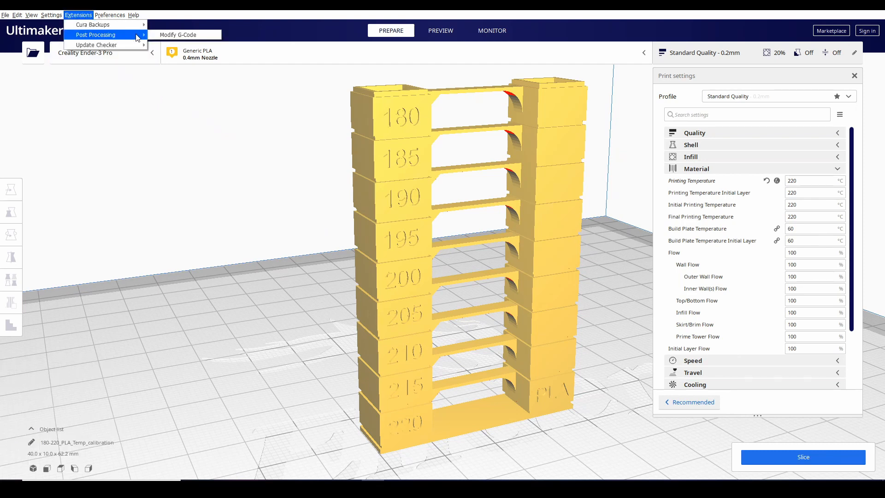
left_click(182, 35)
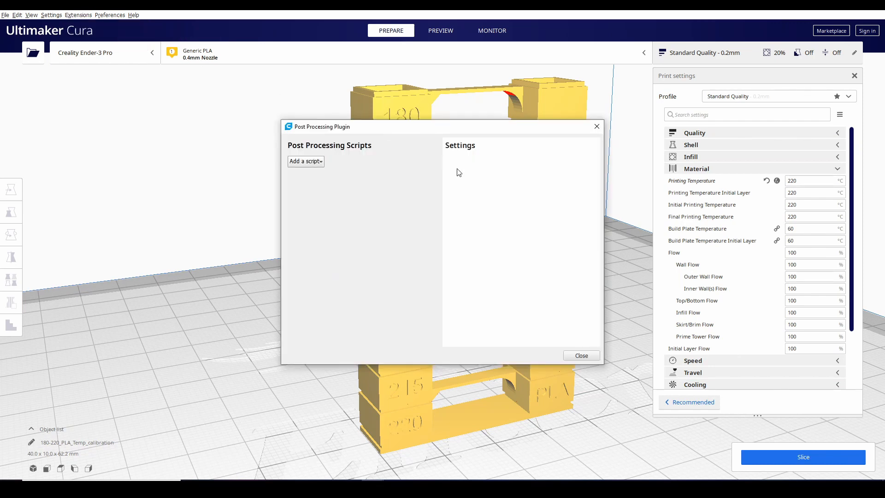
mouse_move(372, 127)
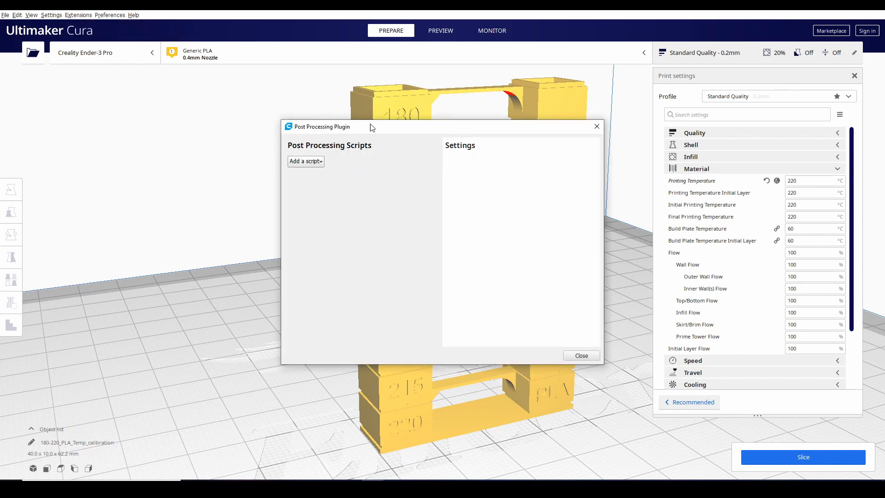
left_click(305, 162)
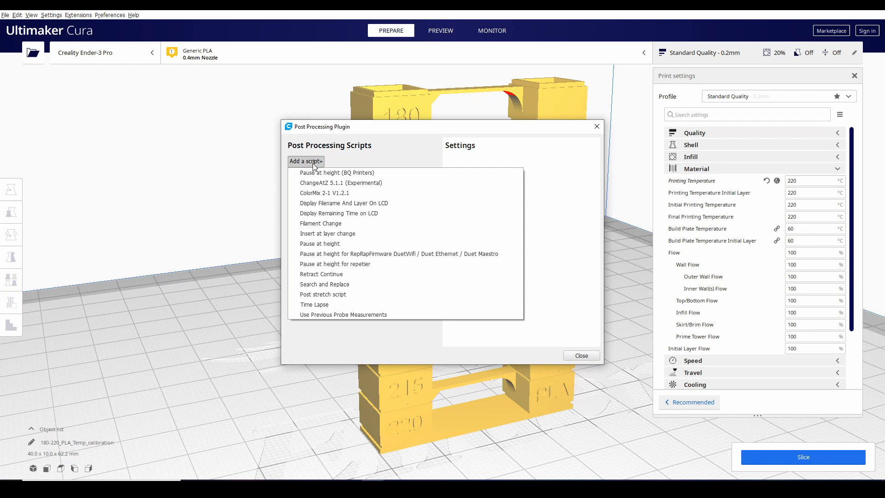
mouse_move(356, 190)
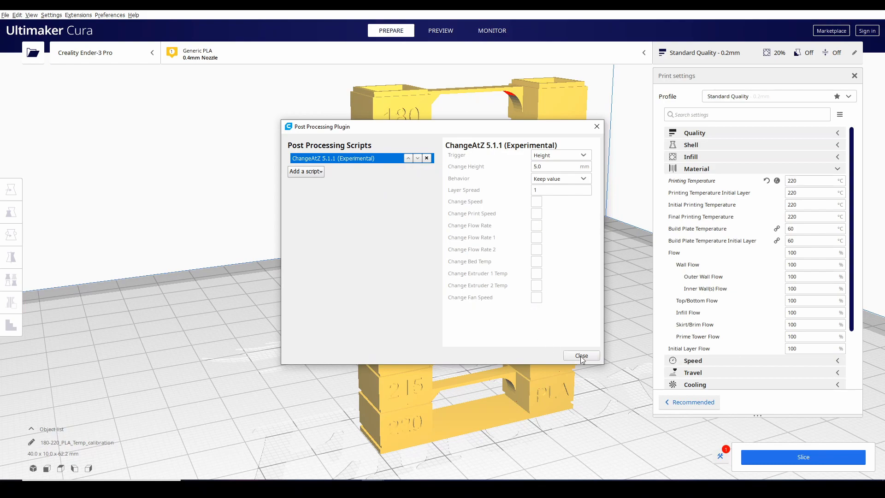
left_click(581, 356)
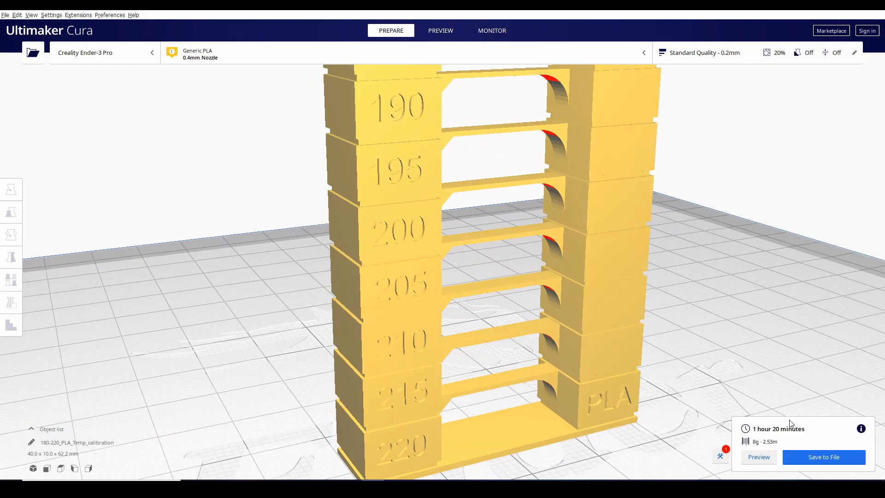
Step: Limit the layer preview to layer 73 so only the 220 and 215 sections show
left_click(441, 31)
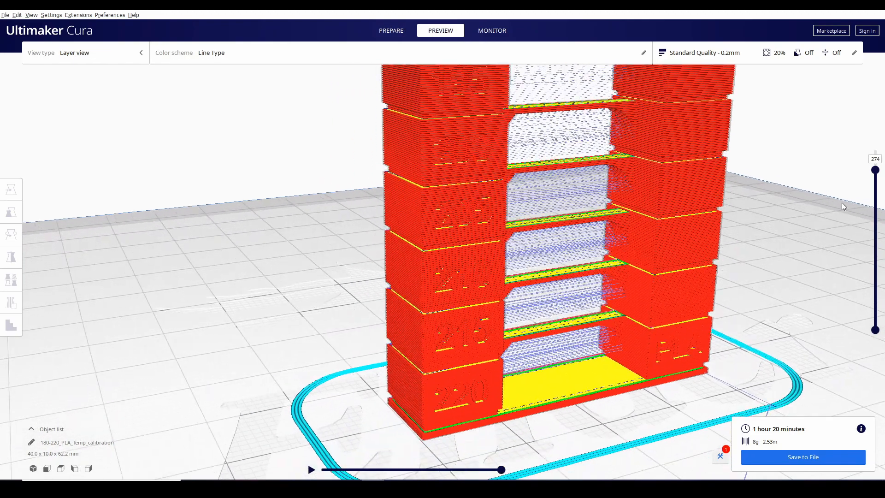
left_click_drag(876, 170, 876, 231)
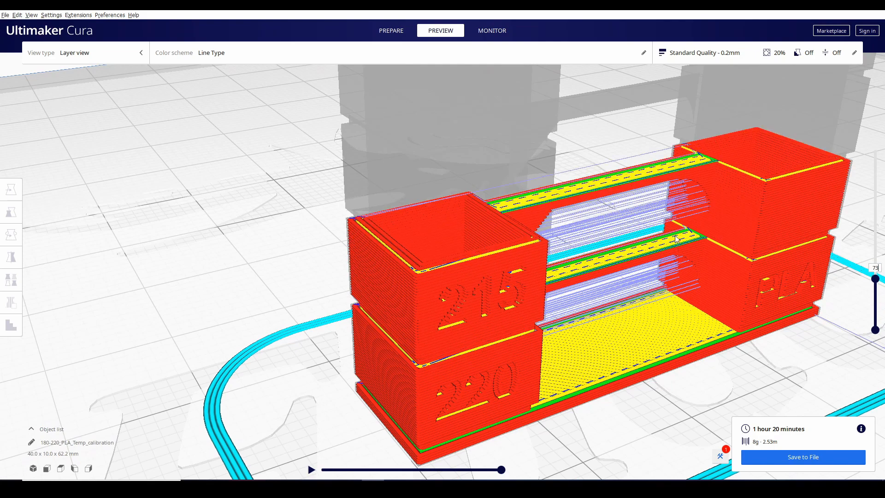
mouse_move(533, 271)
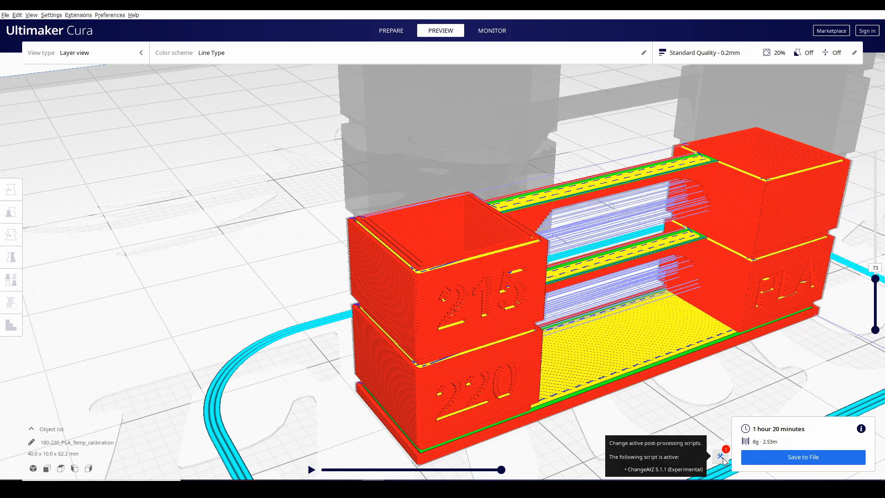
Step: Set the ChangeAtZ script to Layer No. trigger, layer 39, Extruder 1 Temp 215
left_click(721, 456)
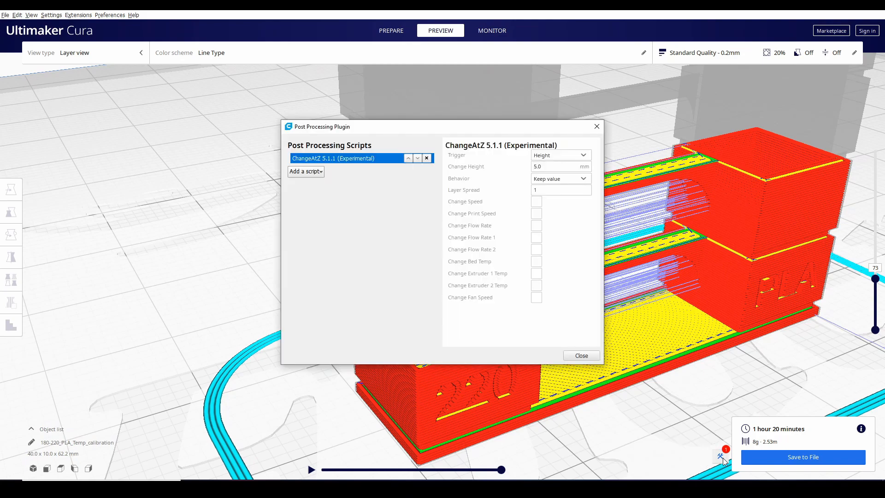
mouse_move(334, 159)
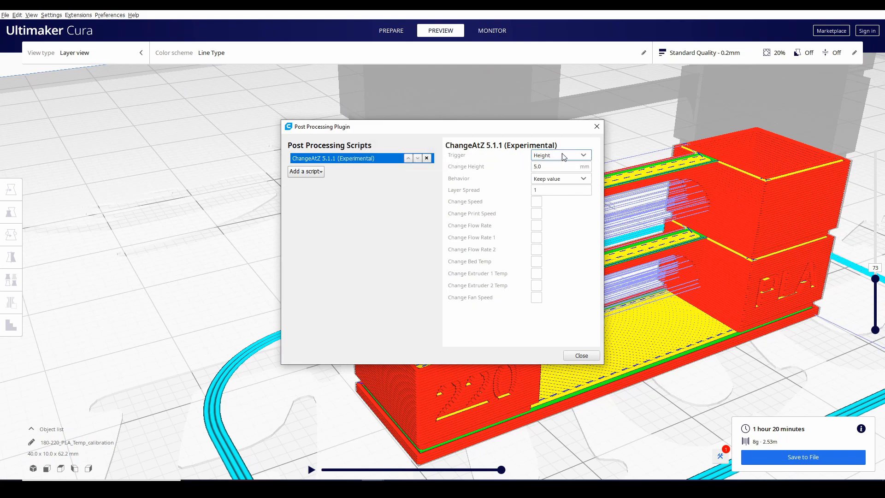
left_click(561, 155)
type("39")
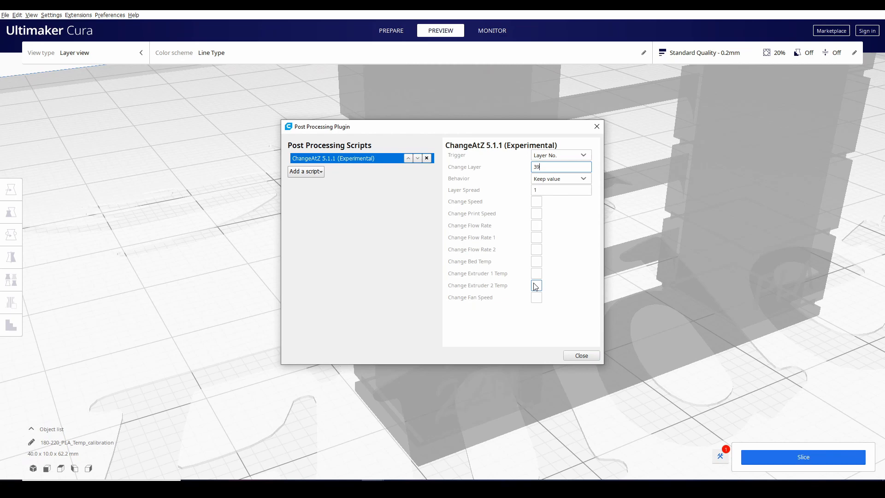
left_click(537, 273)
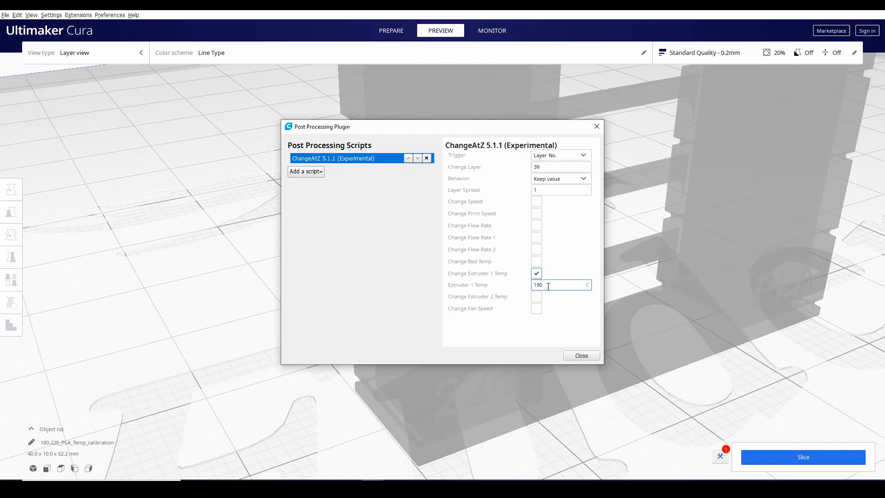
type("215")
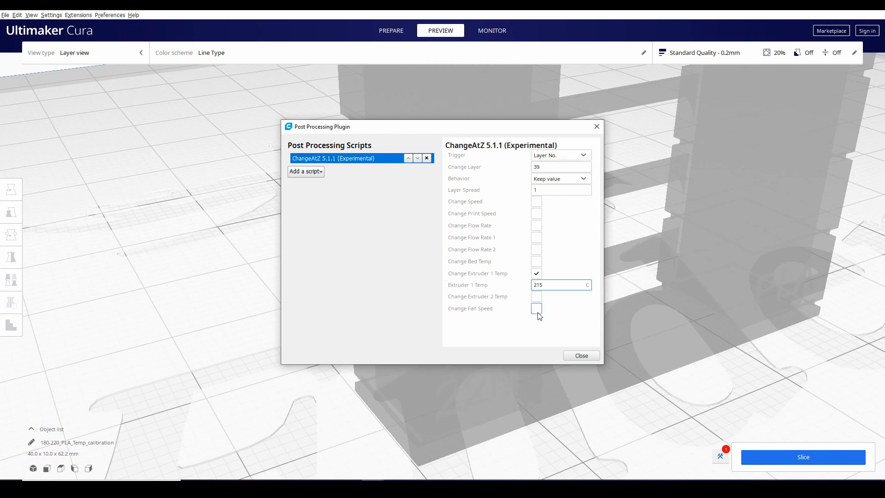
mouse_move(580, 358)
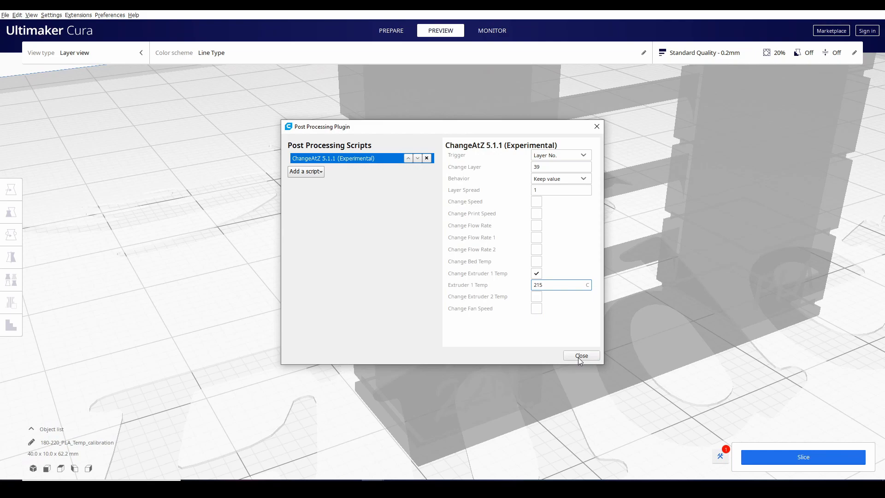
left_click(581, 356)
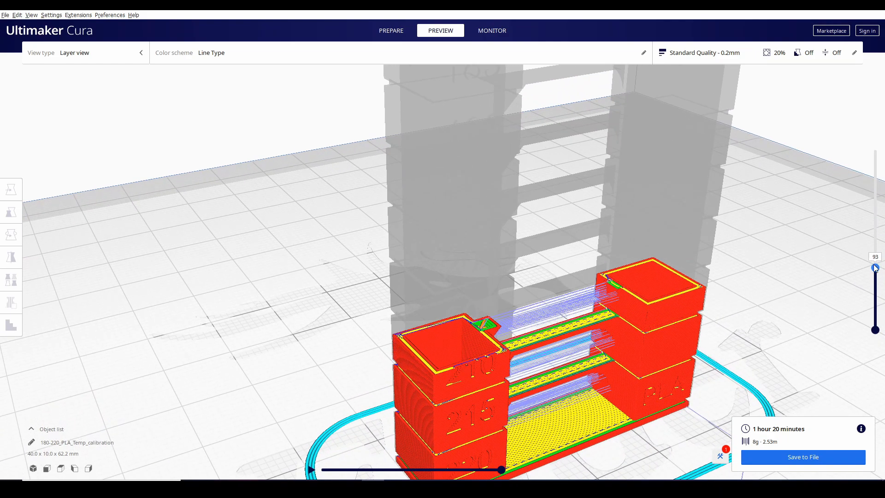
Step: Give the next ChangeAtZ scripts Layer No. triggers at layers 73 and 14x with stepped-down temperatures
left_click_drag(875, 267, 875, 262)
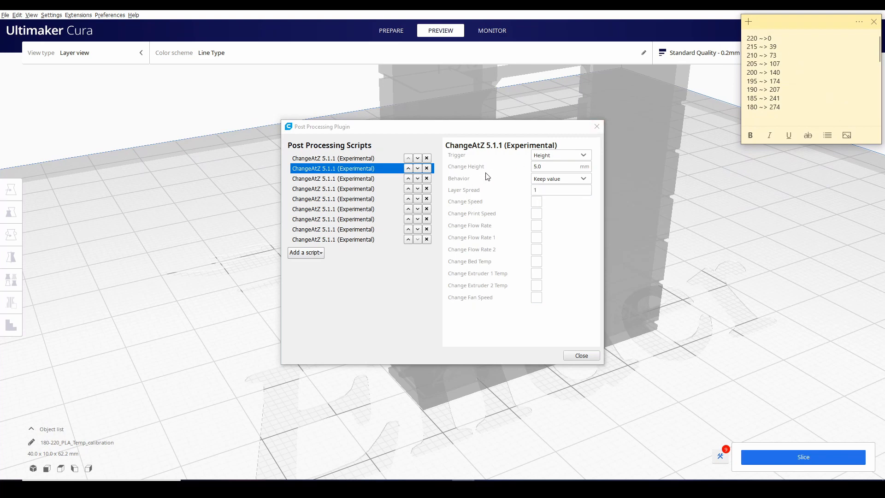
left_click(561, 155)
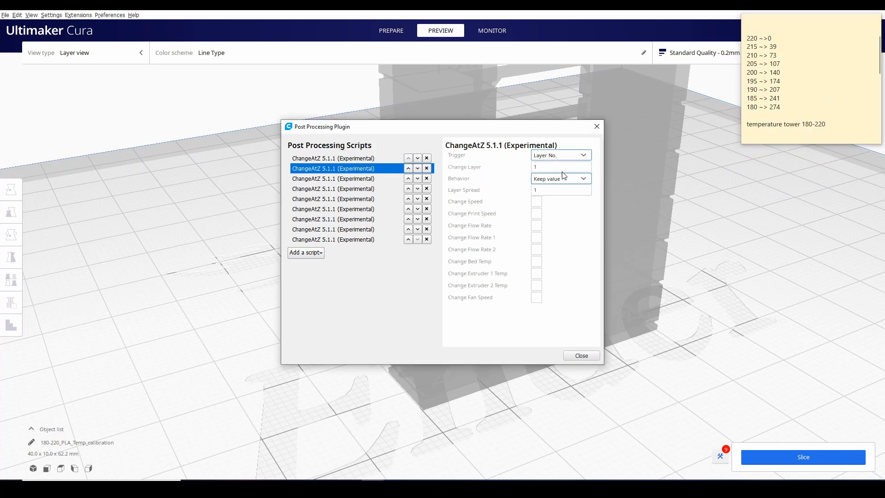
type("73")
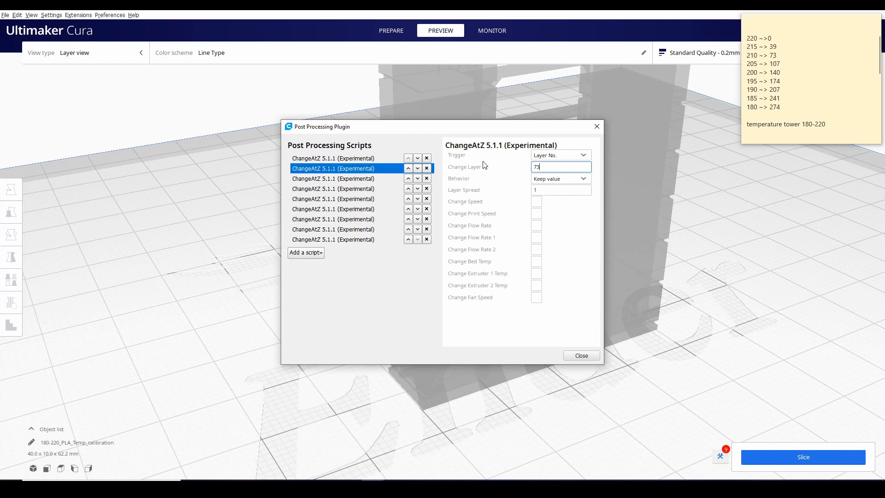
left_click(537, 273)
type("107")
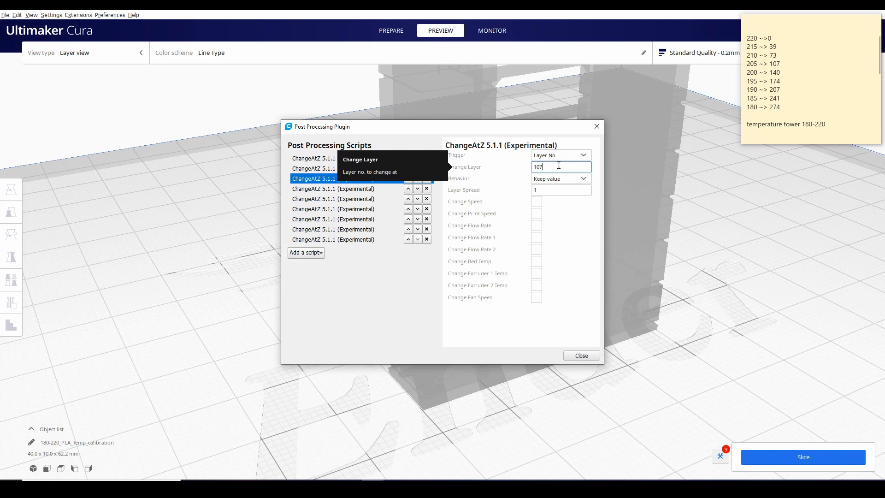
left_click(537, 273)
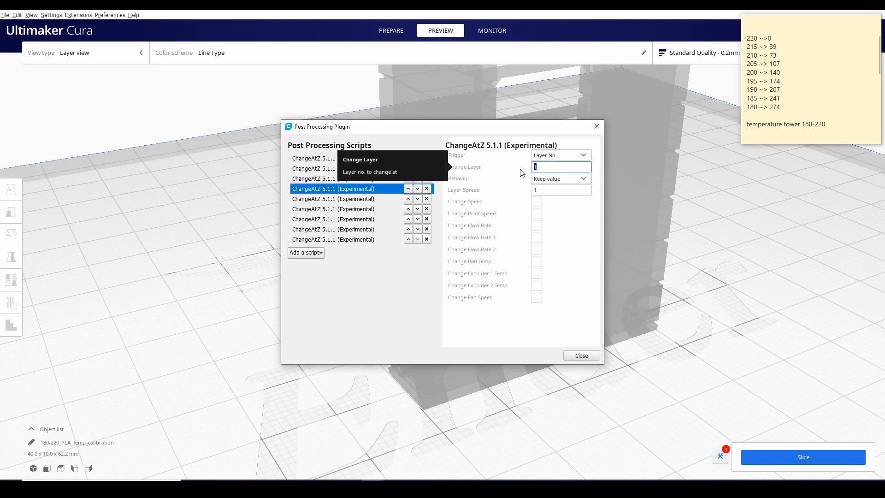
type("14")
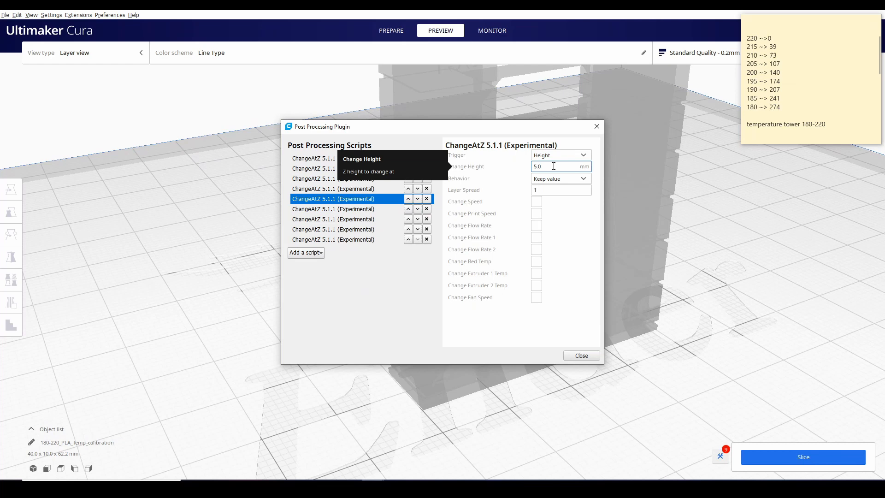
Step: Finish the remaining scripts down to 180 at layer 274 and verify the eight-step list
left_click(537, 273)
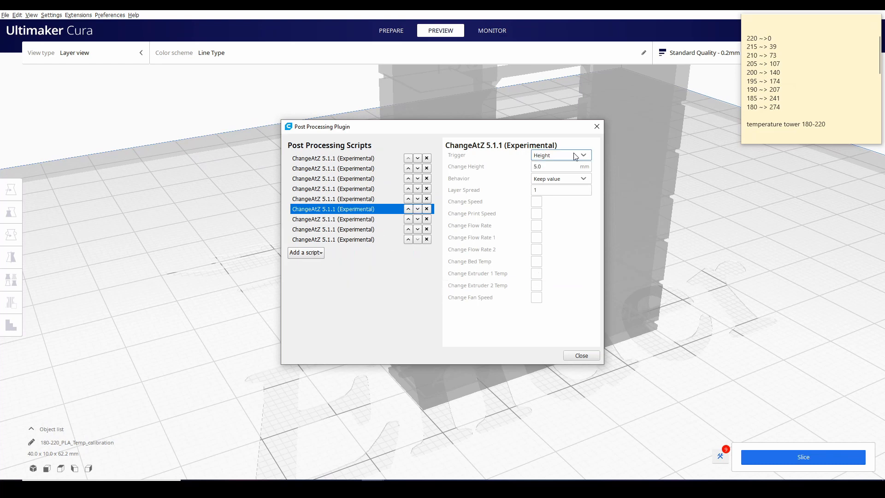
left_click(560, 155)
type("180")
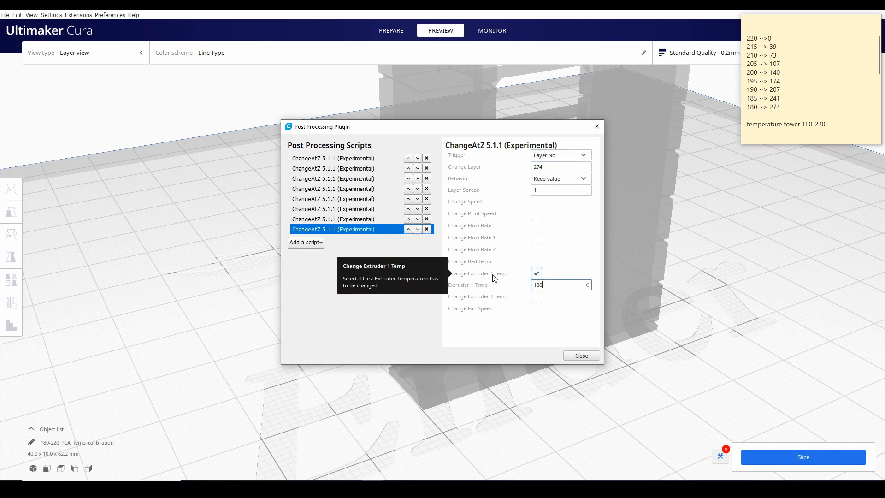
left_click(342, 168)
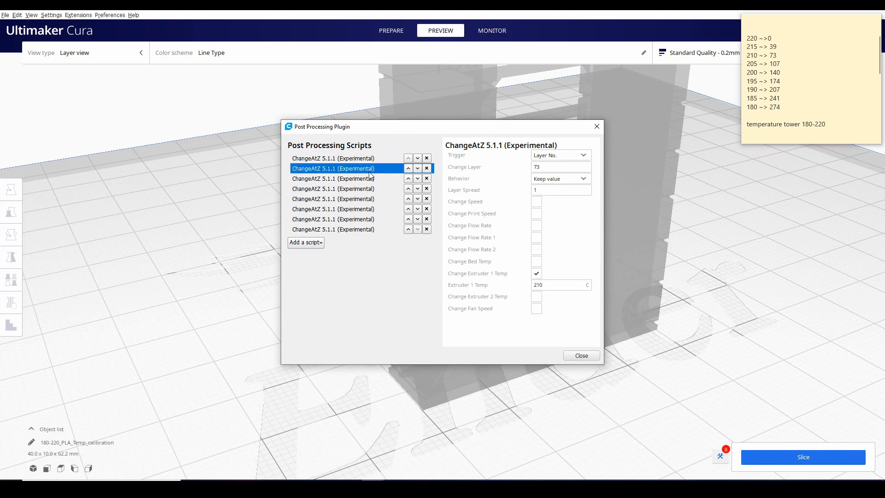
left_click(342, 200)
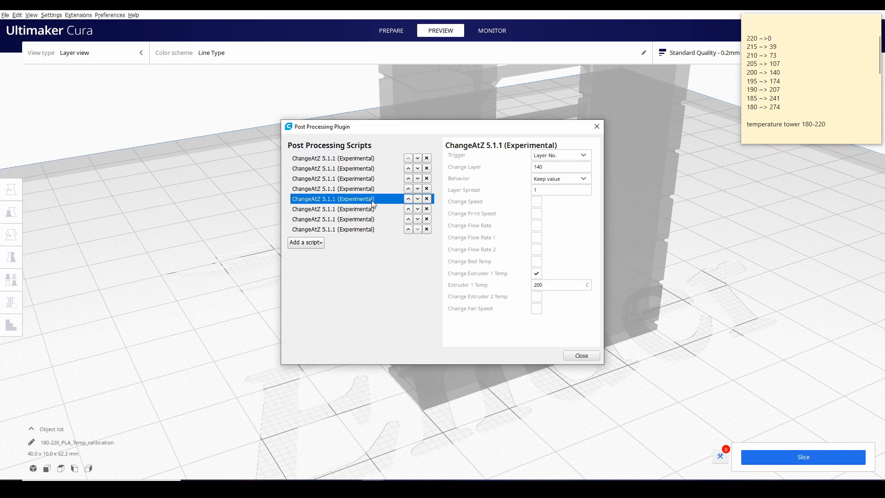
left_click(581, 356)
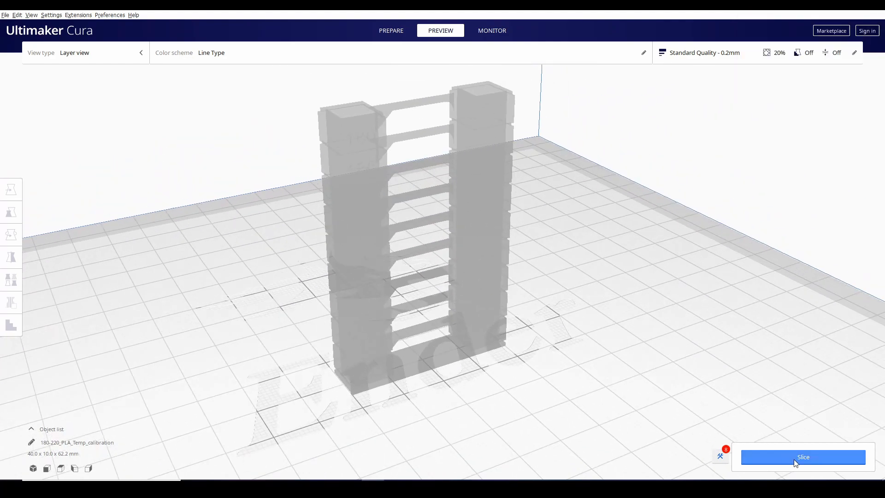
Step: Slice the tower with the eight temperature steps and preview all layers to the top
left_click(803, 457)
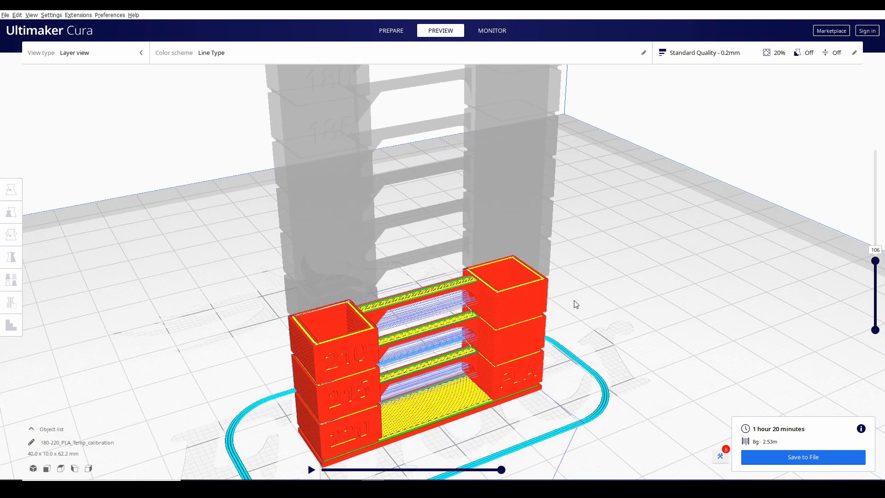
left_click_drag(876, 261, 875, 140)
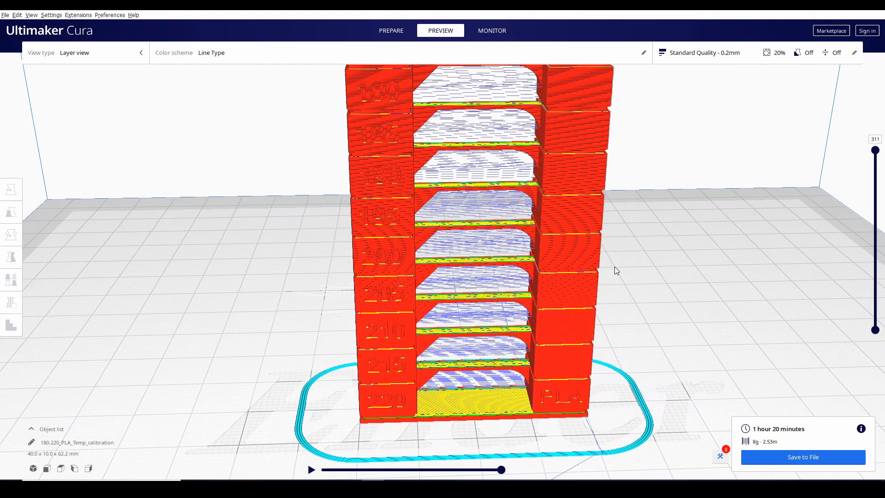
left_click(391, 30)
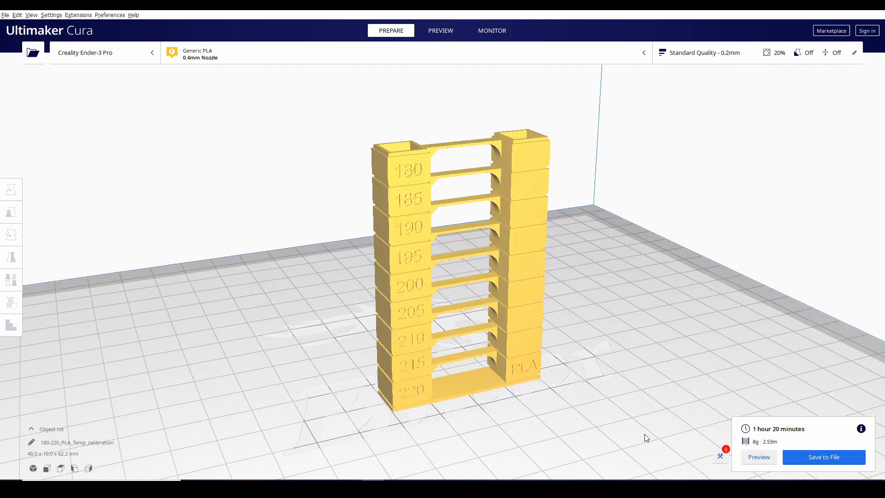
Step: Review the tower and the post-processing script list before moving to Simplify3D
left_click_drag(646, 438, 586, 391)
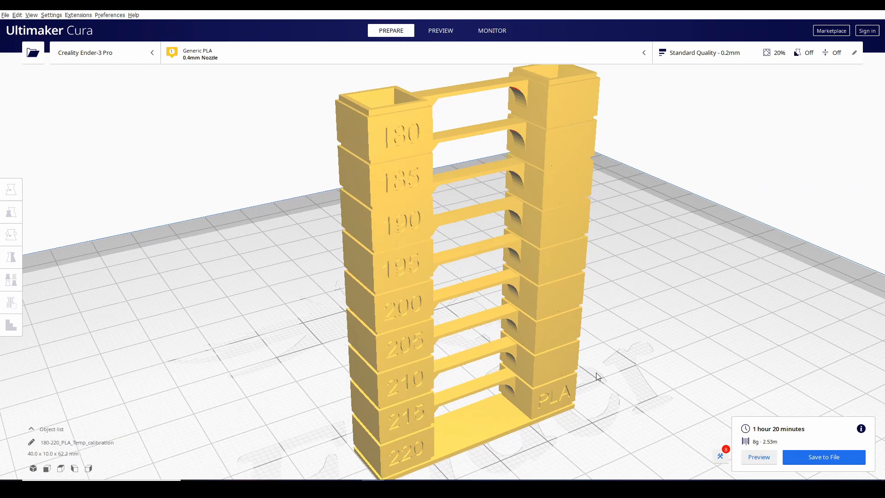
left_click_drag(599, 377, 681, 461)
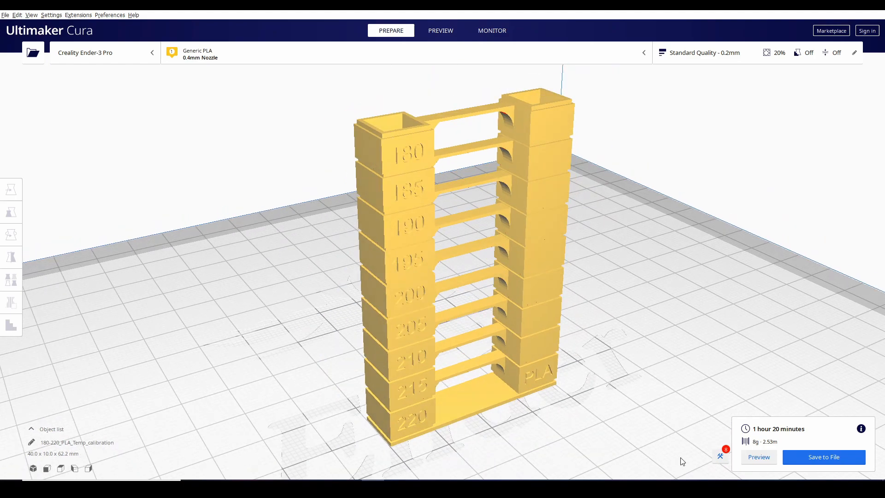
left_click(722, 455)
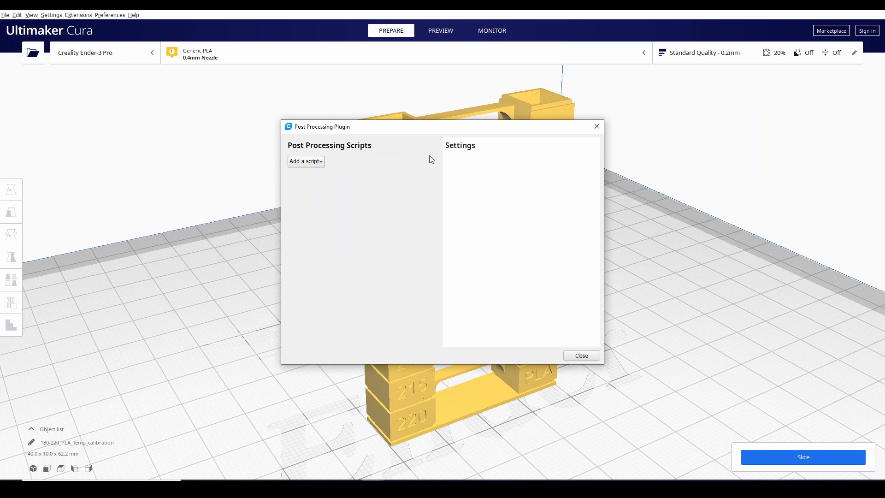
left_click(582, 356)
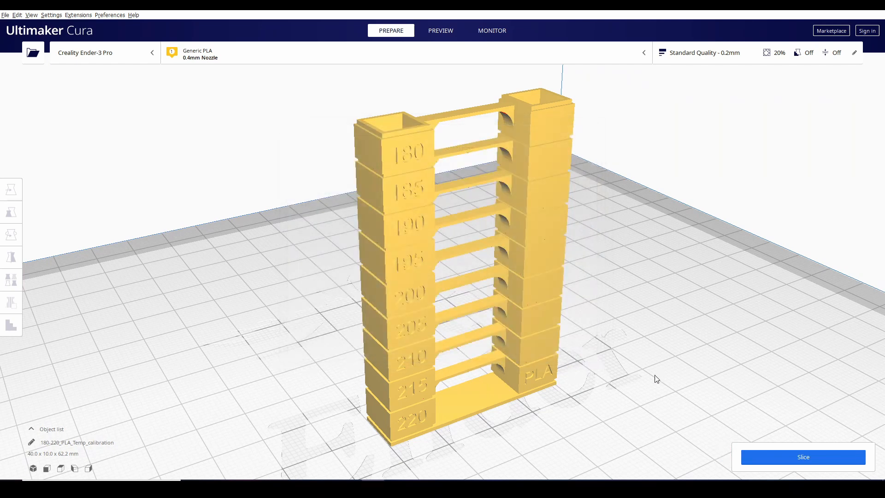
mouse_move(488, 359)
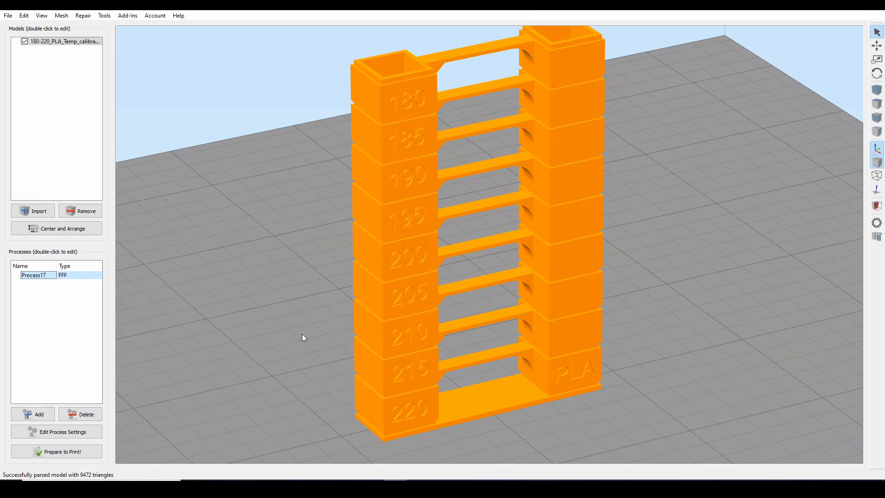
mouse_move(300, 339)
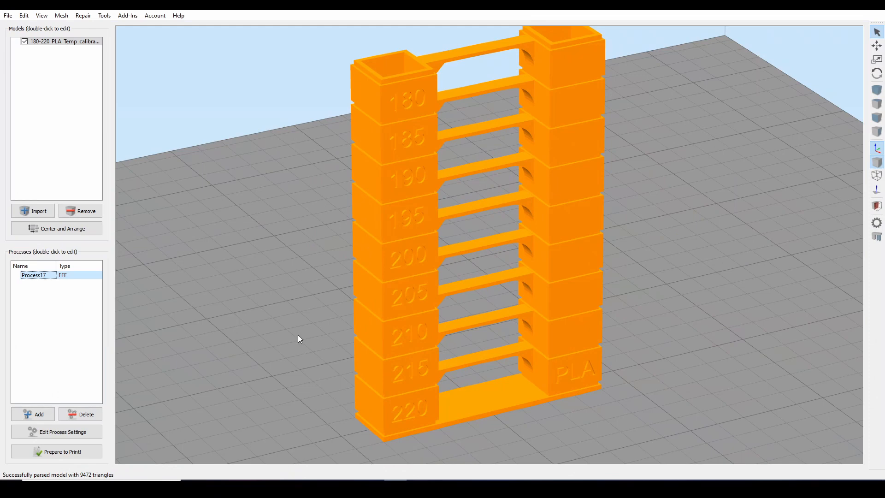
mouse_move(85, 436)
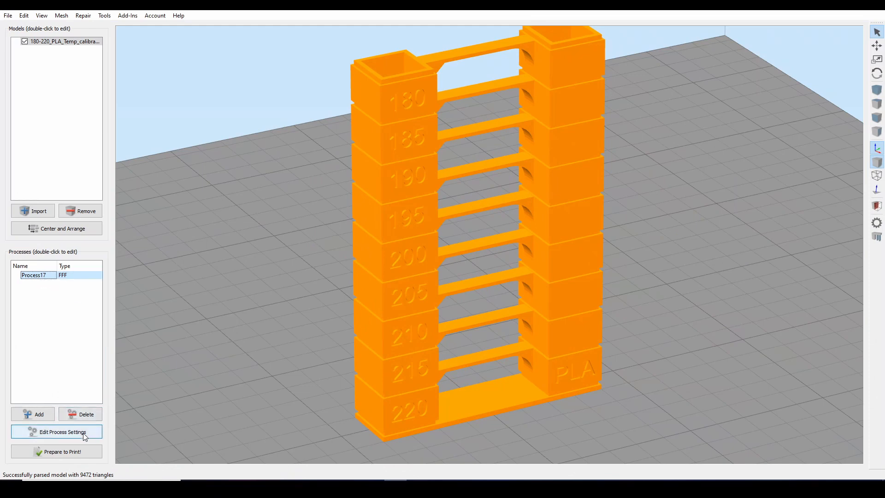
Step: In Process Settings > Temperature, show the Primary Extruder's per-layer setpoints from 220 °C to 180 °C at layer 274
left_click(56, 432)
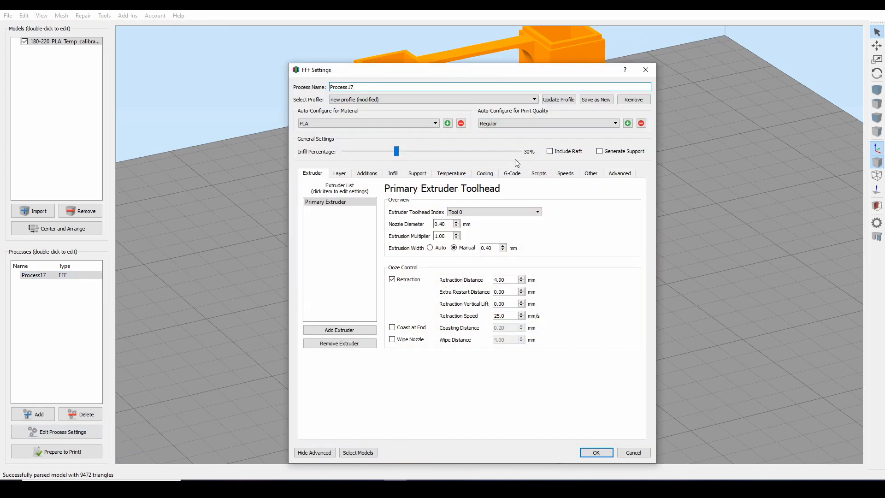
left_click(452, 173)
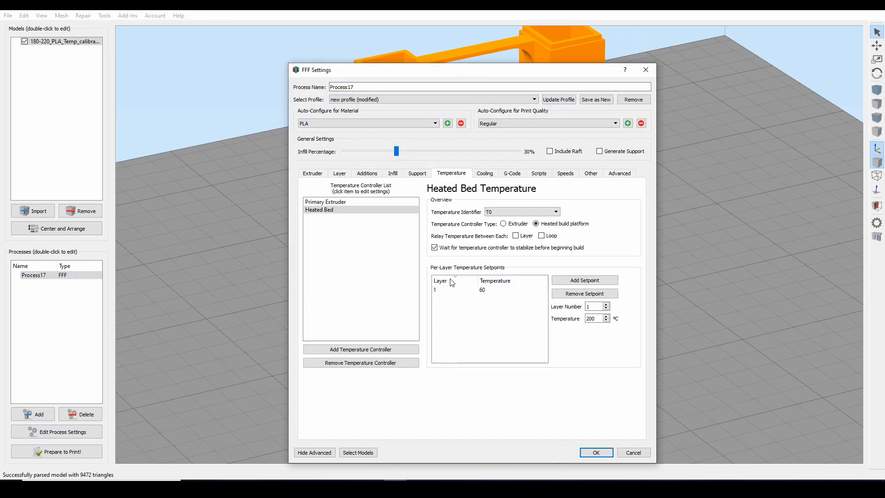
left_click(326, 201)
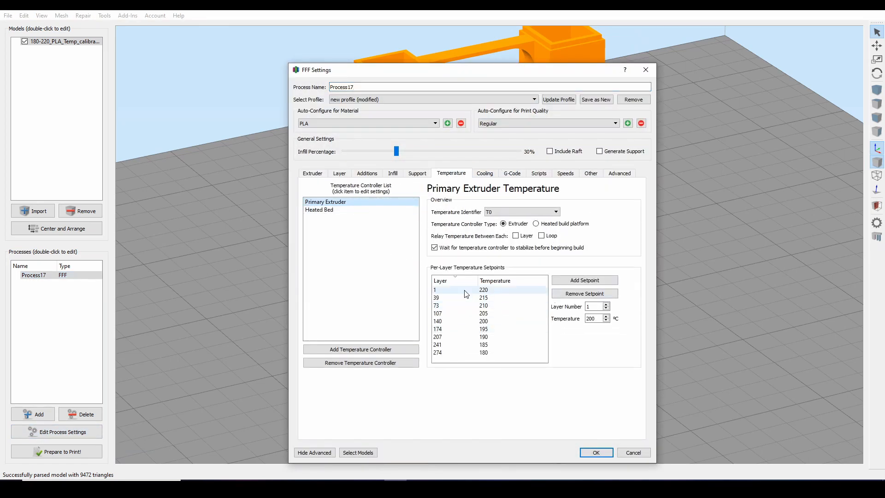
mouse_move(469, 294)
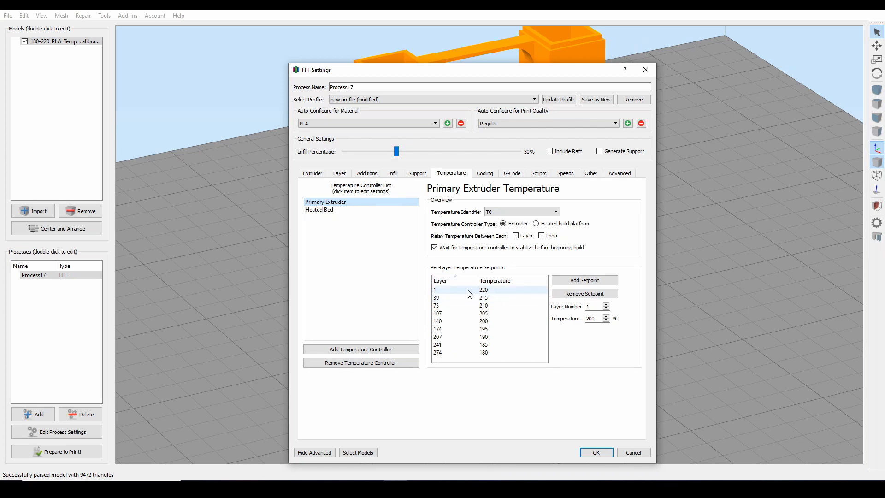
left_click(585, 281)
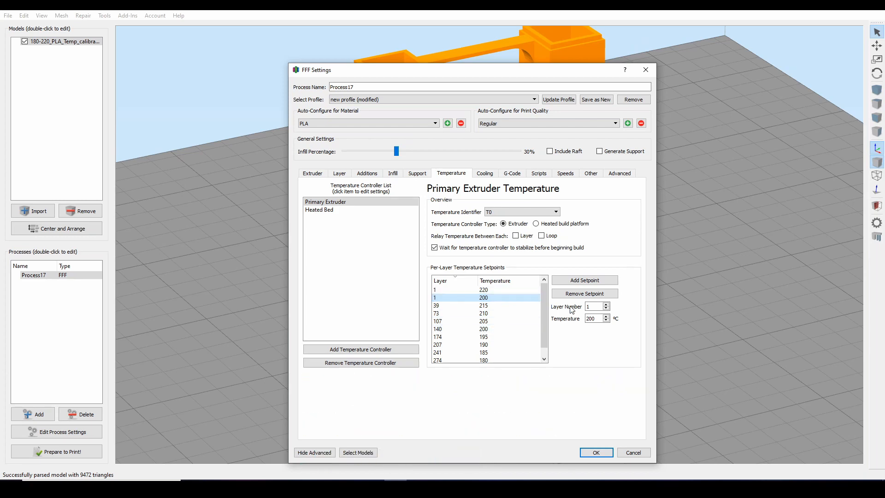
left_click(596, 452)
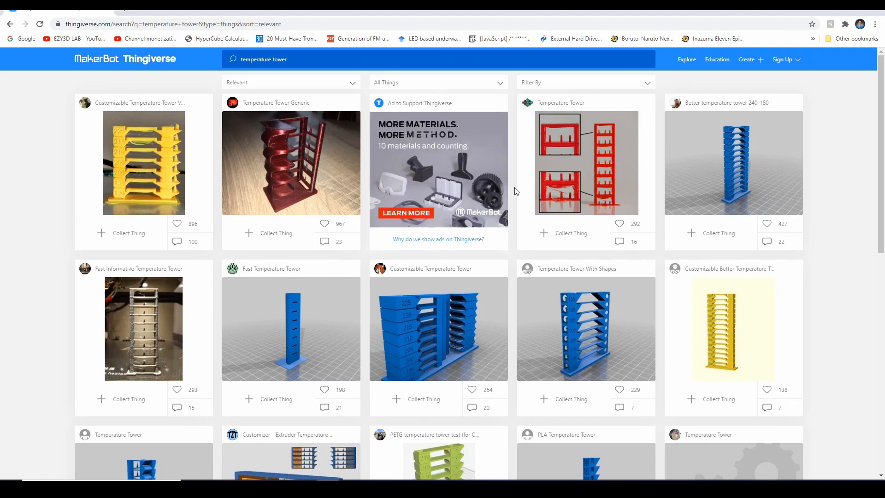
Step: Scroll through the Thingiverse temperature tower search results to the bottom
scroll("down", 3)
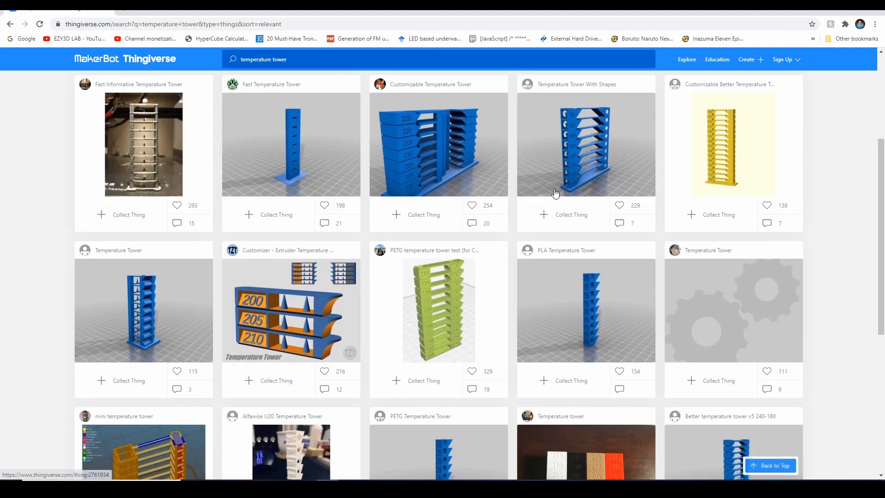
scroll("down", 3)
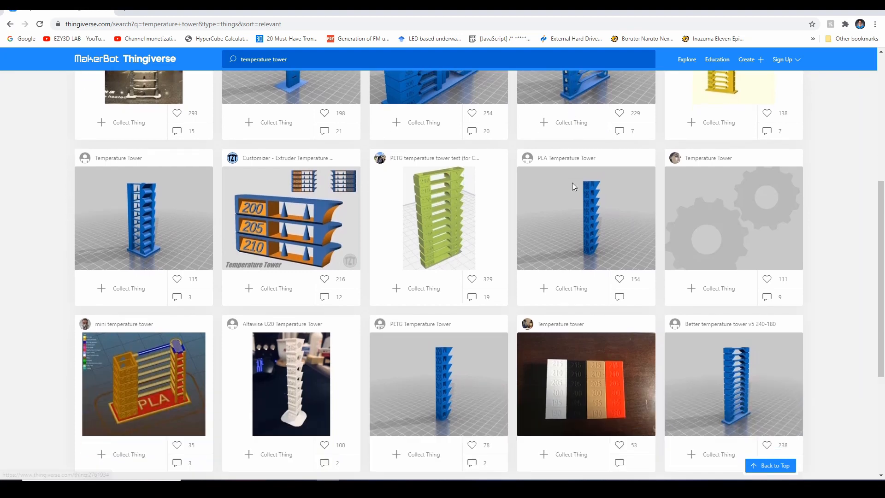
scroll("down", 3)
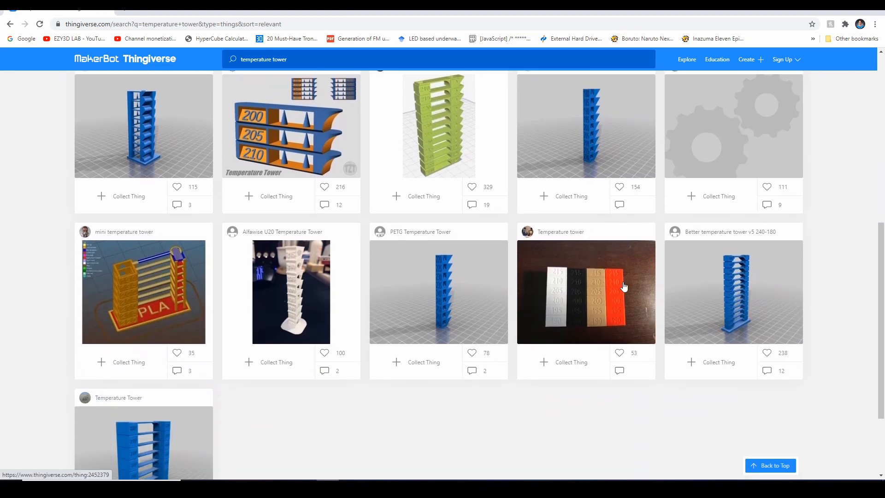
mouse_move(601, 327)
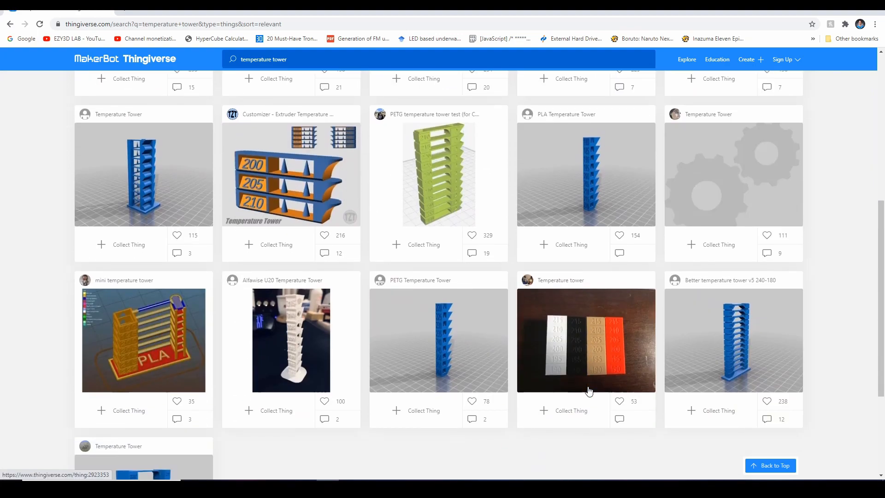
scroll("down", 3)
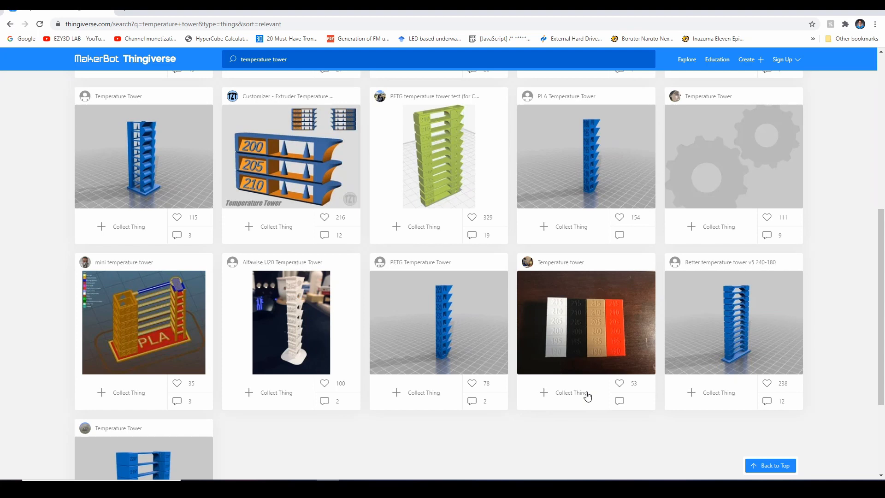
mouse_move(557, 472)
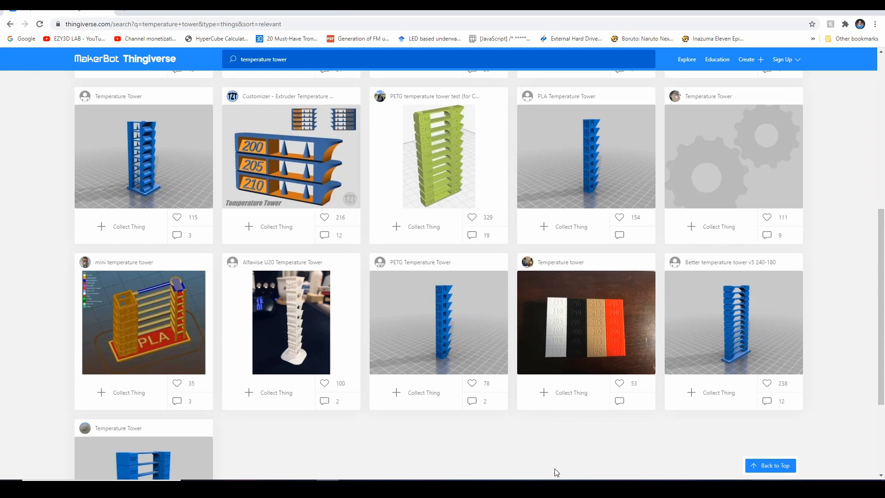
mouse_move(559, 469)
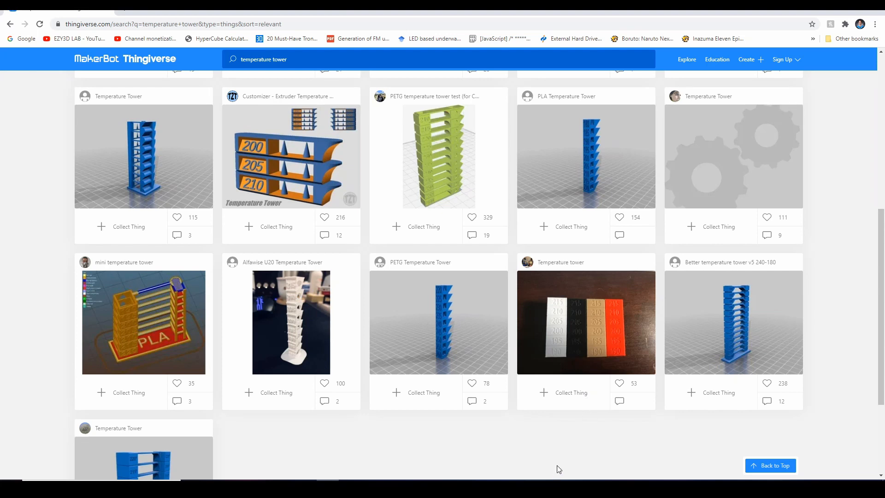